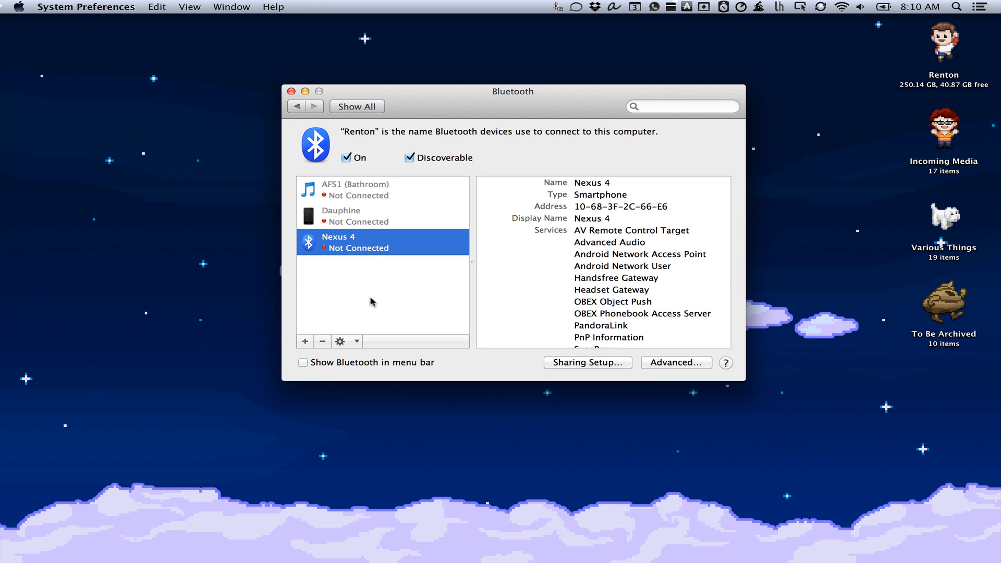
pyautogui.moveTo(368, 329)
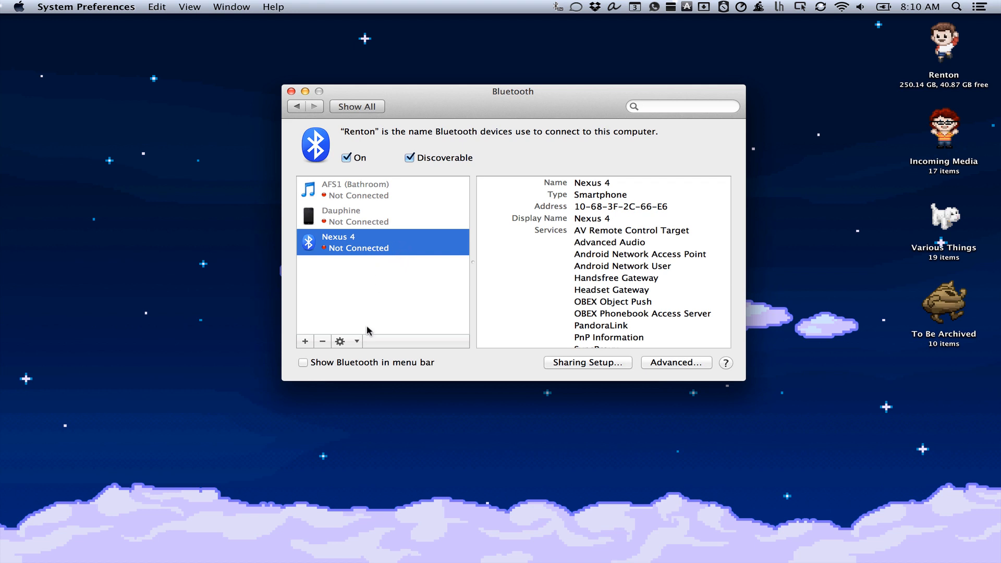
pyautogui.moveTo(488, 106)
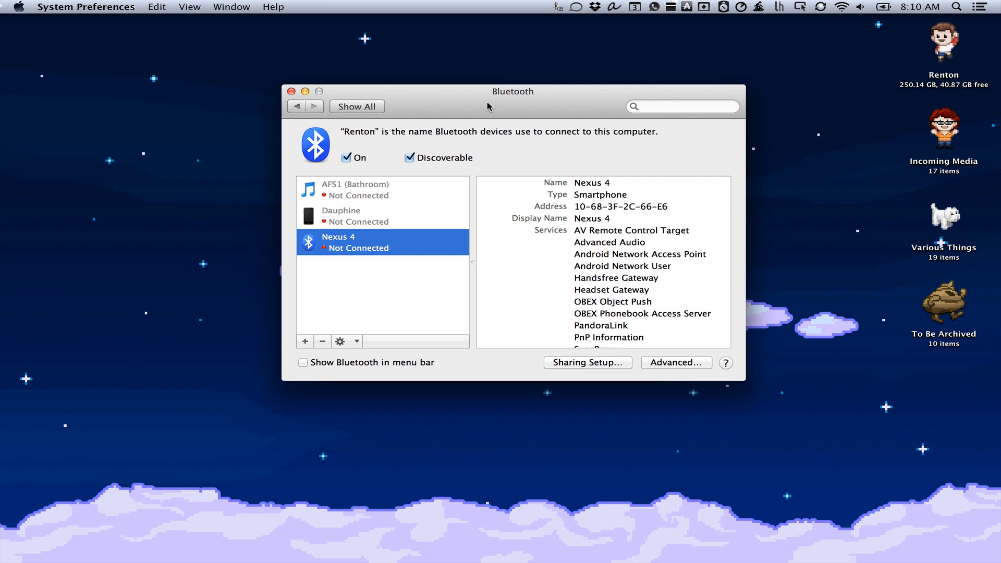
pyautogui.moveTo(358, 342)
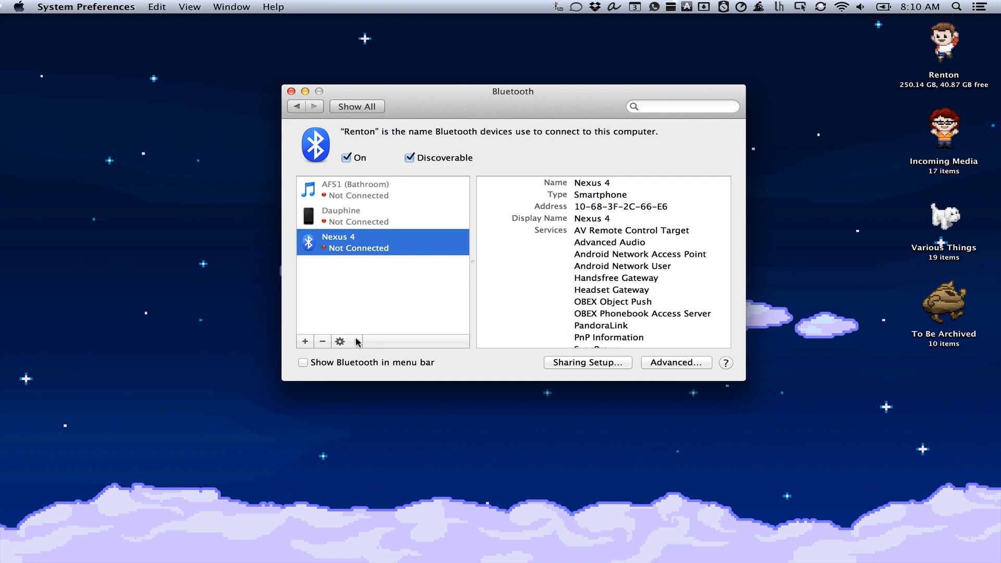
pyautogui.moveTo(305, 341)
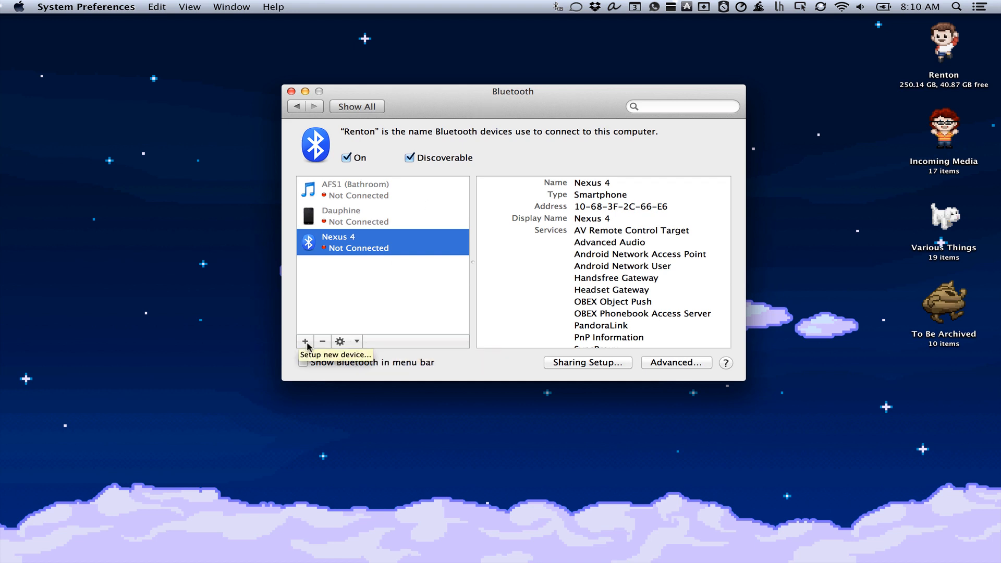
# Create the Unlock Mac script beside the finished Lock Mac screen-saver script
pyautogui.click(345, 341)
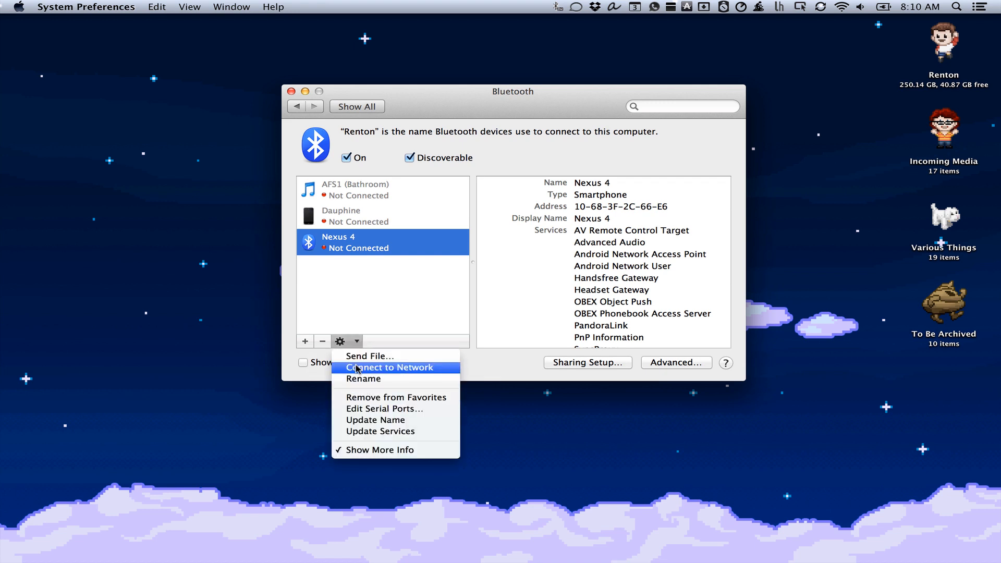
pyautogui.click(390, 367)
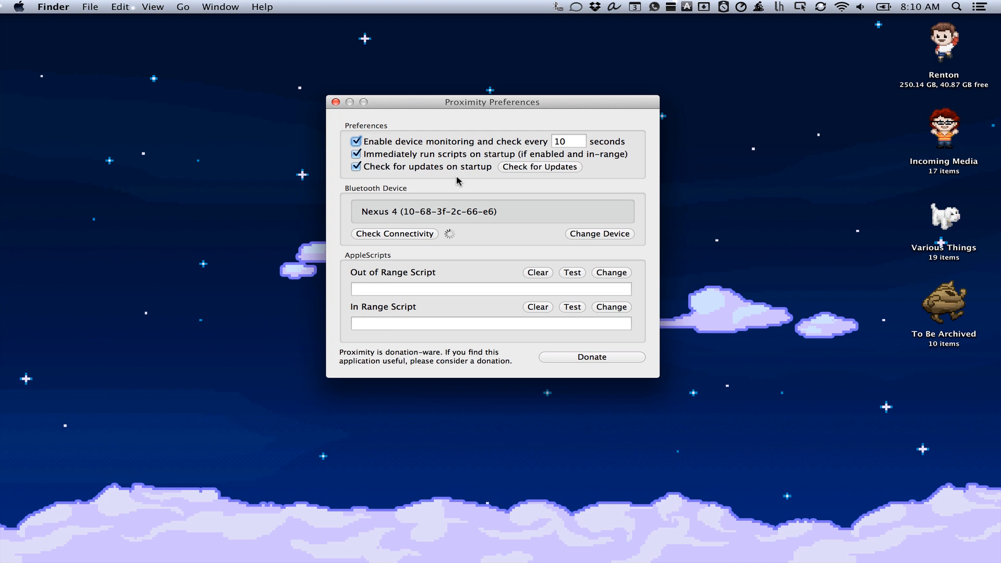
pyautogui.moveTo(456, 106)
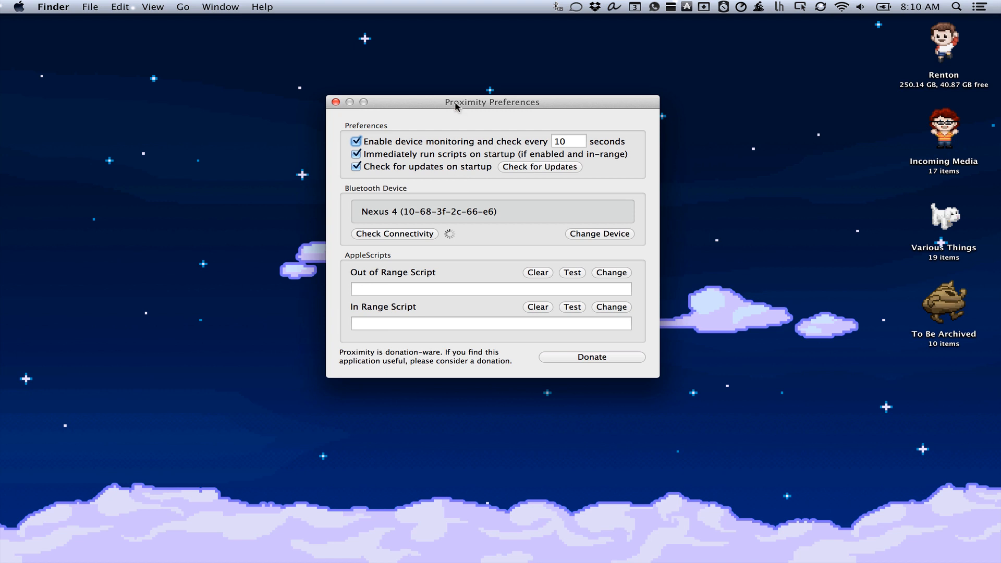
pyautogui.moveTo(425, 137)
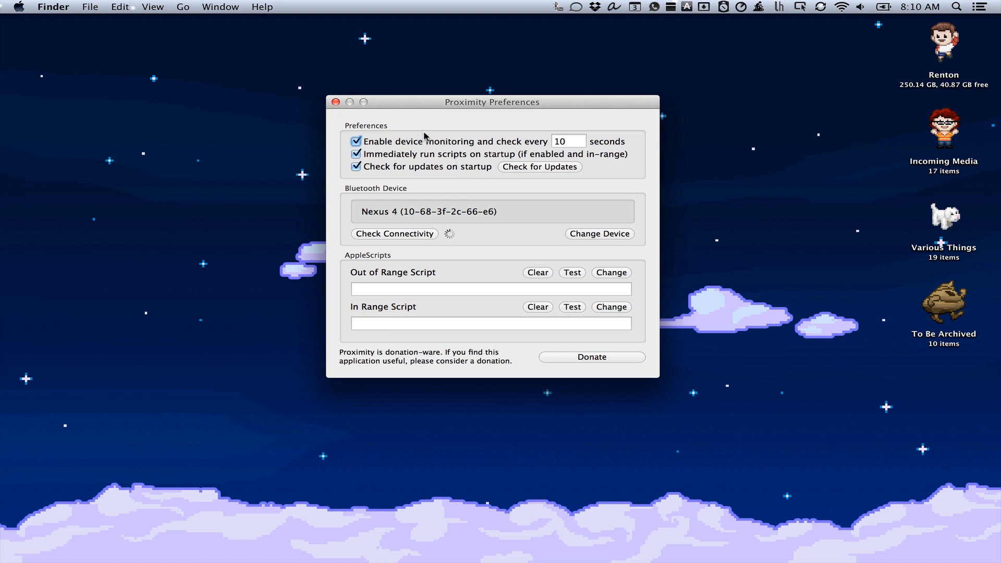
pyautogui.moveTo(531, 145)
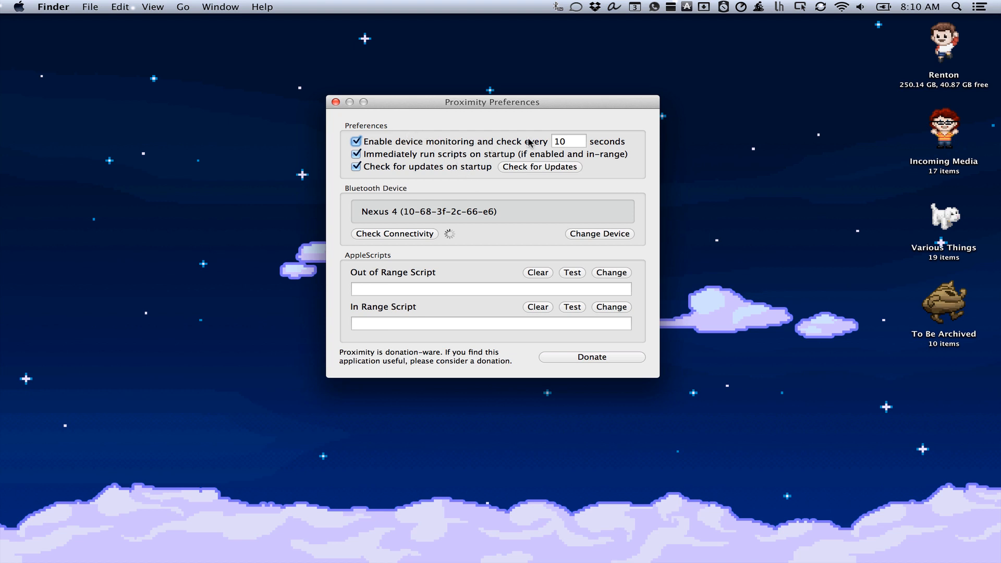
pyautogui.moveTo(540, 146)
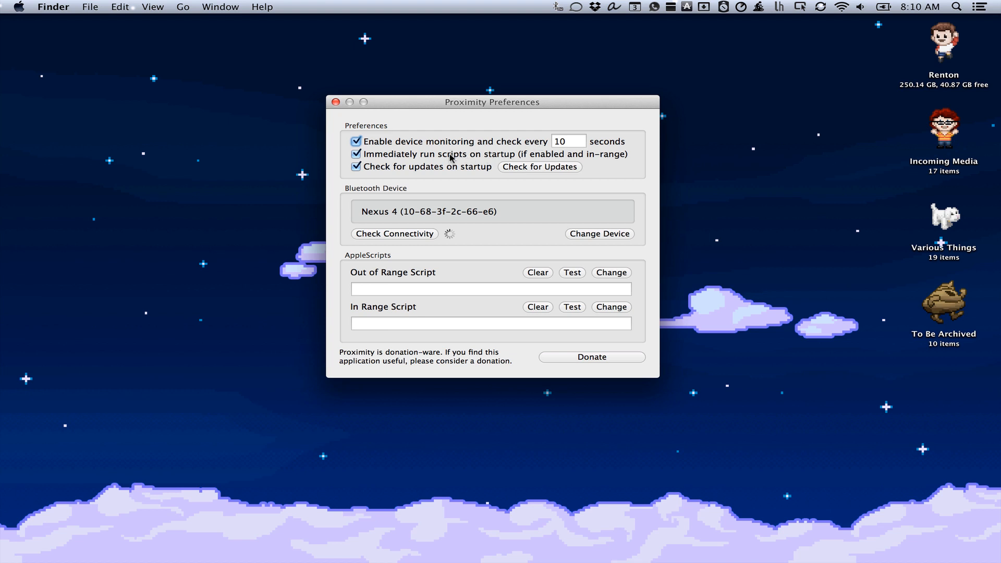
pyautogui.moveTo(503, 157)
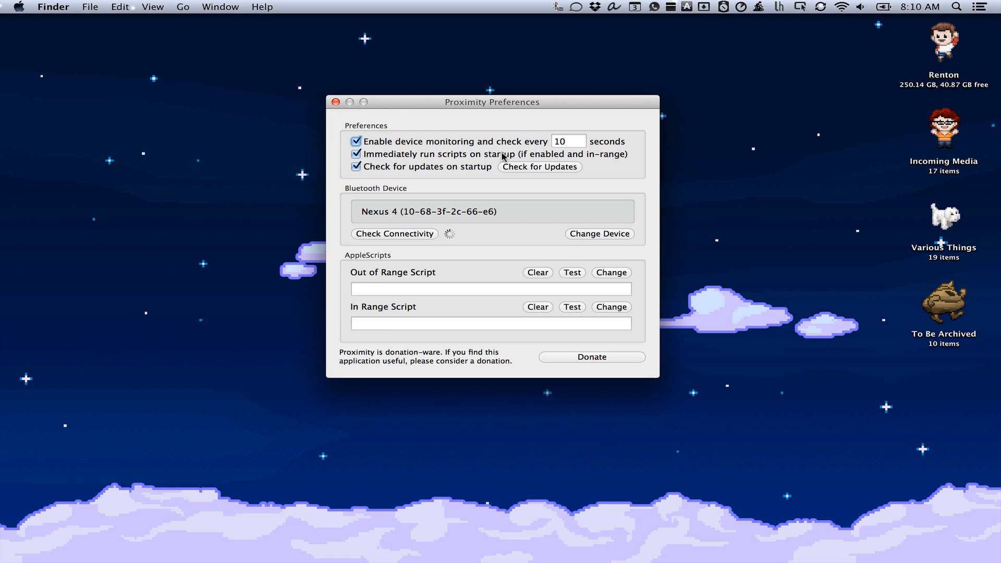
pyautogui.moveTo(470, 351)
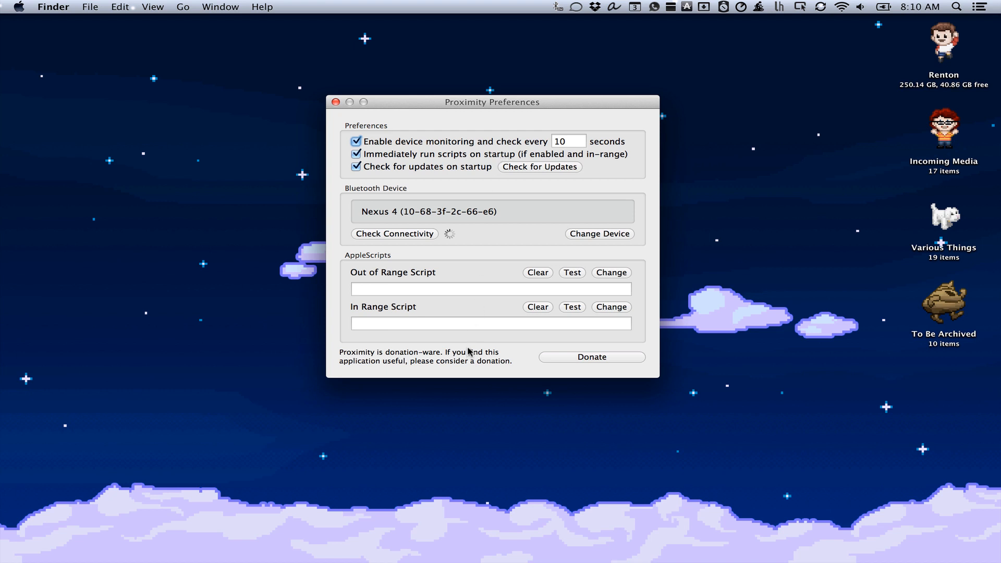
pyautogui.moveTo(376, 175)
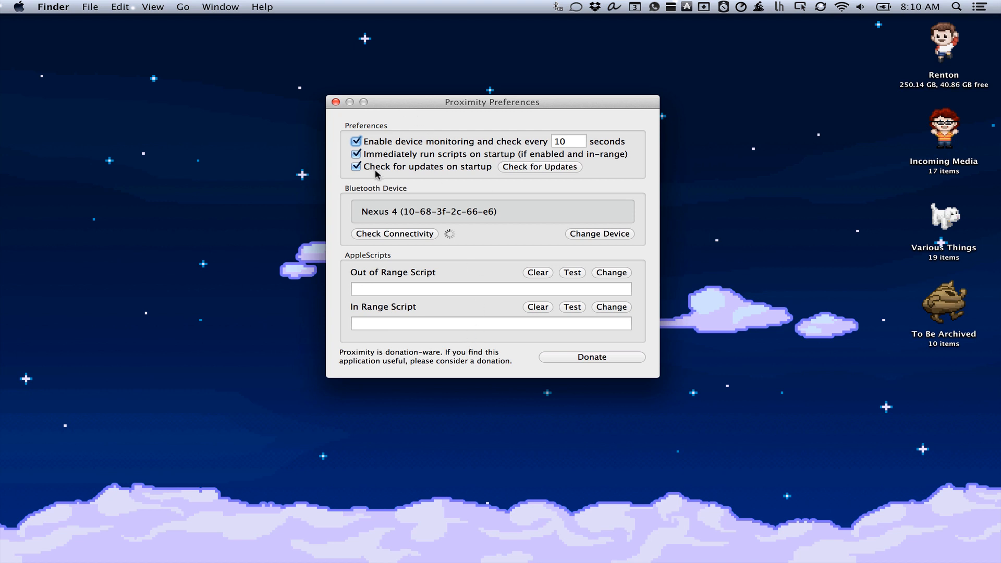
pyautogui.moveTo(462, 177)
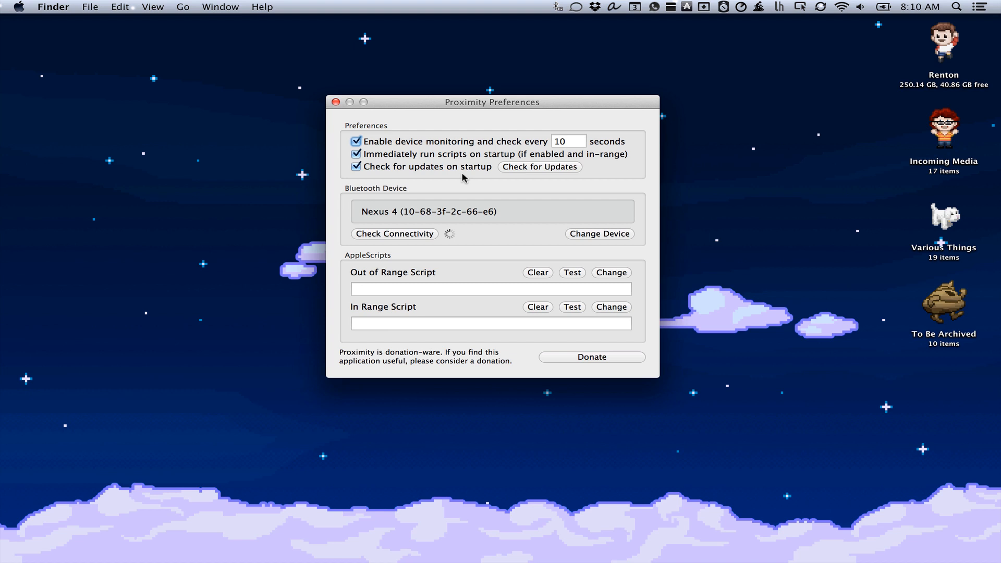
pyautogui.moveTo(613, 238)
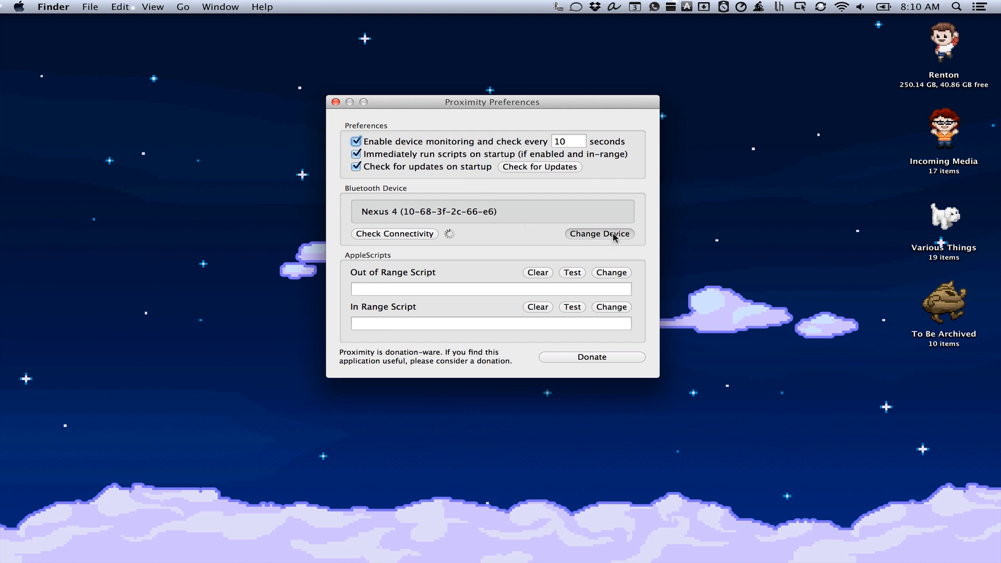
pyautogui.moveTo(487, 235)
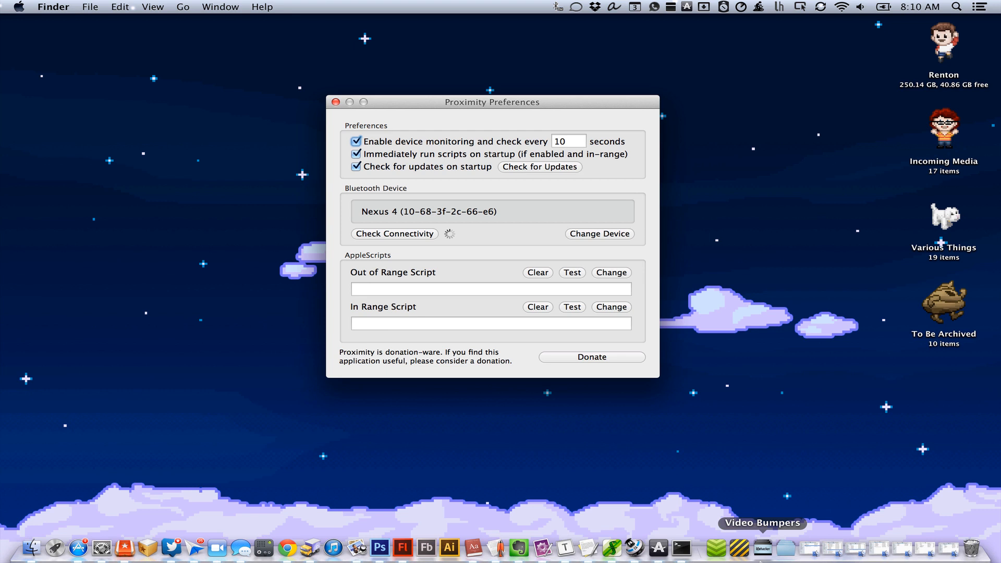
pyautogui.moveTo(611, 554)
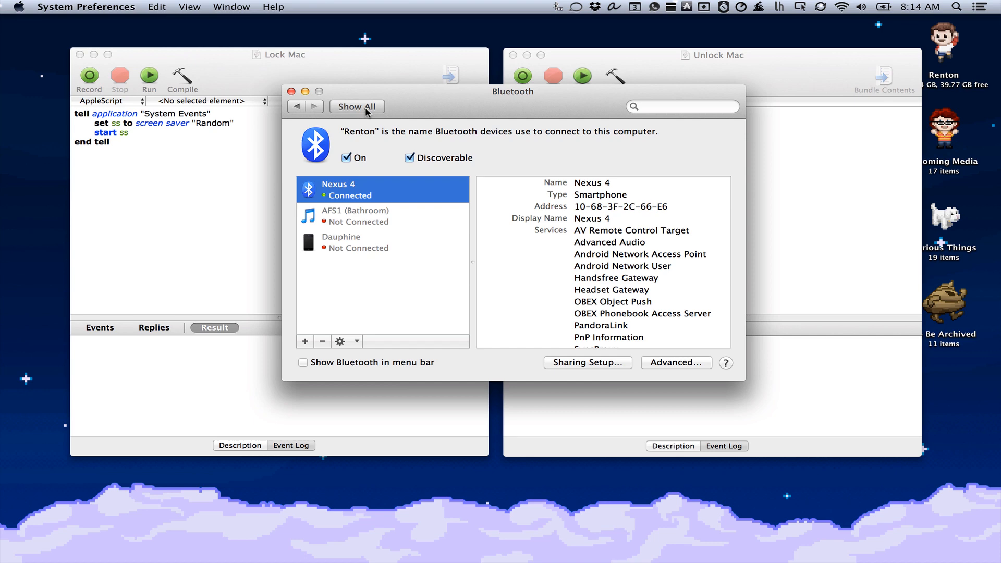
# Search System Preferences for 'secr' and show Security & Privacy's password-after-sleep setting
pyautogui.click(356, 107)
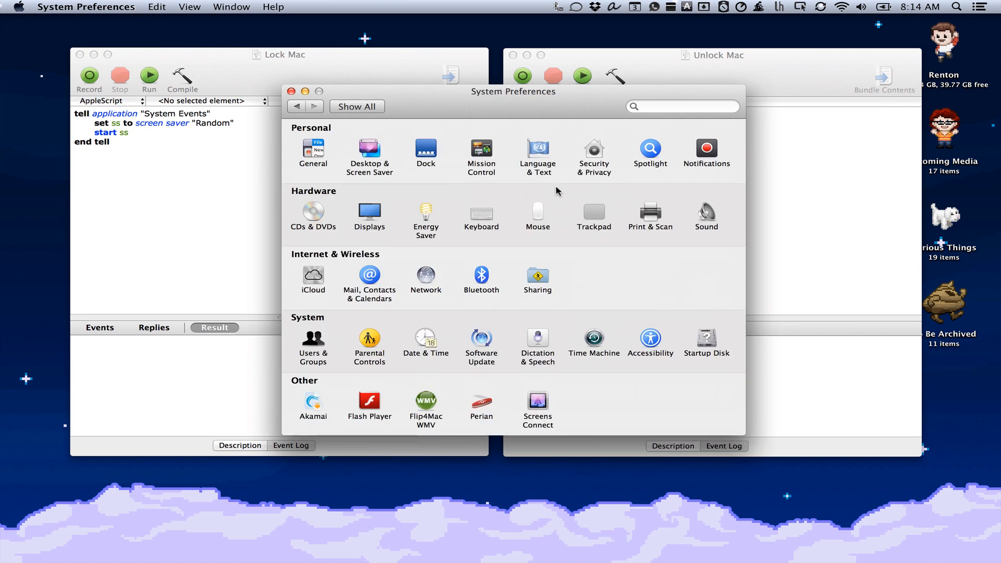
pyautogui.moveTo(653, 207)
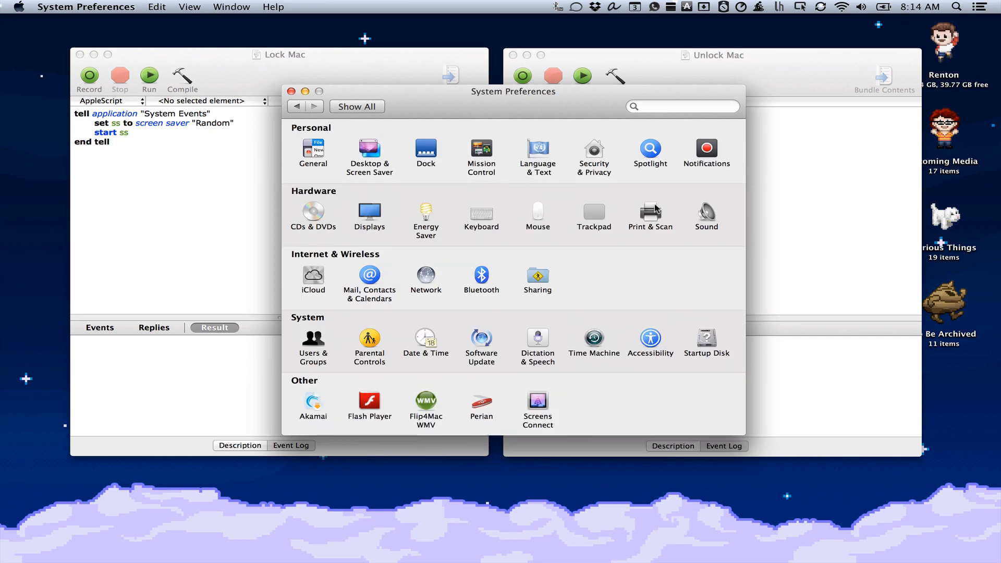
pyautogui.click(680, 106)
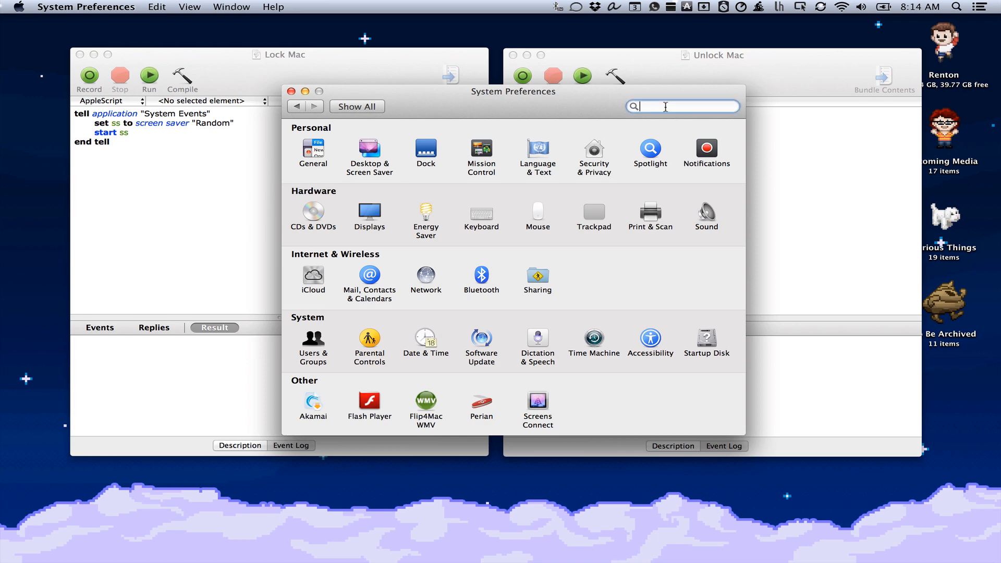
pyautogui.write('secr')
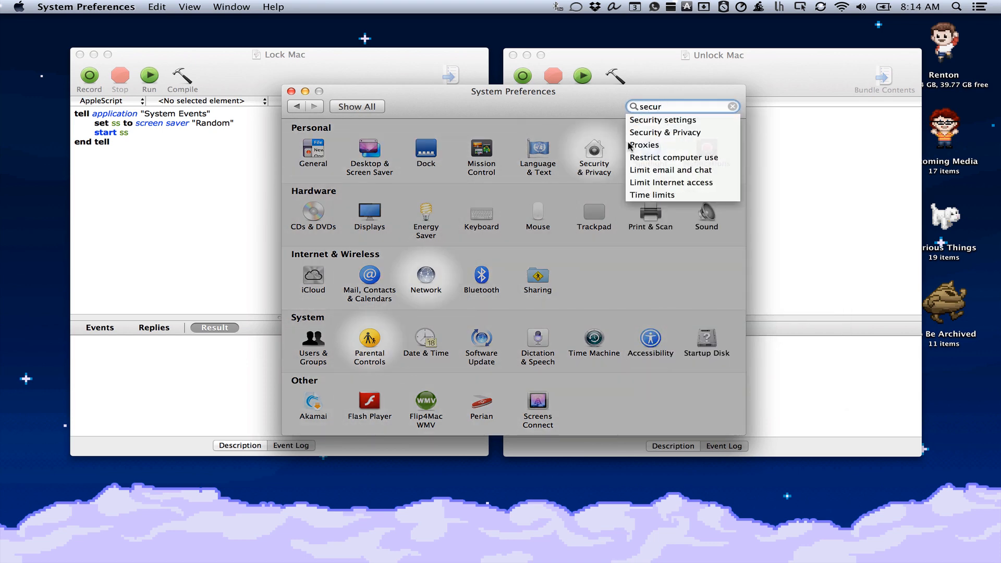
pyautogui.click(663, 119)
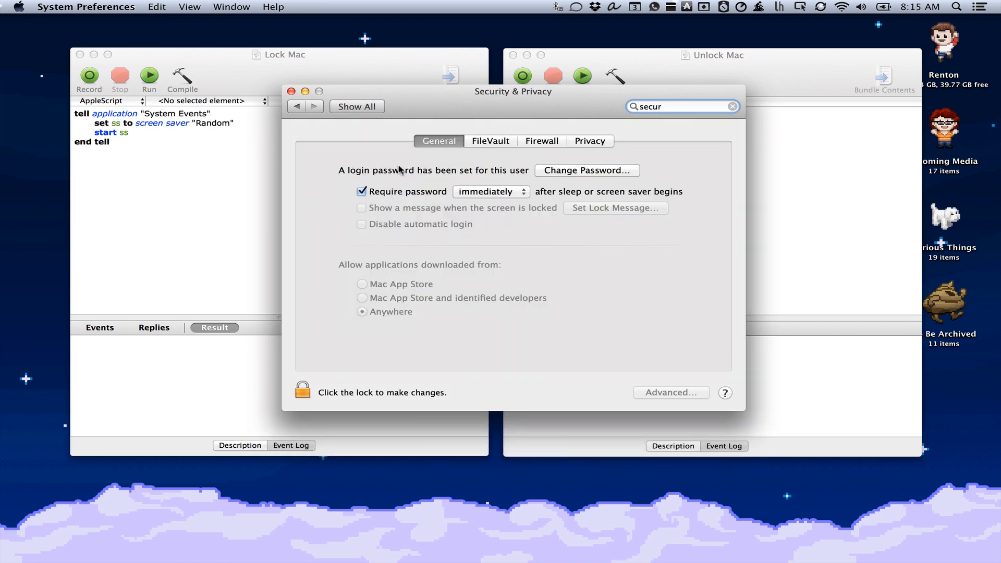
pyautogui.moveTo(415, 196)
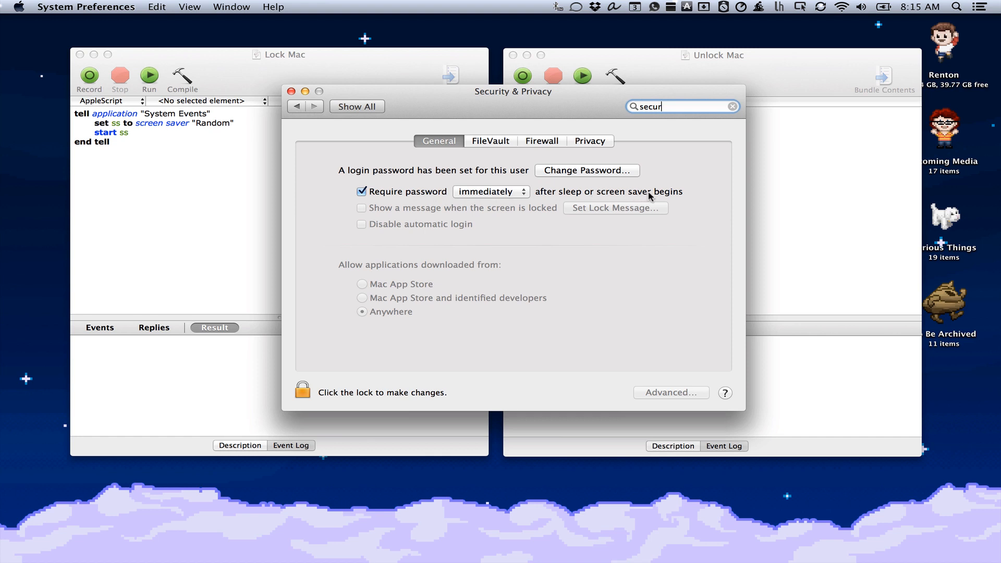
pyautogui.moveTo(683, 192)
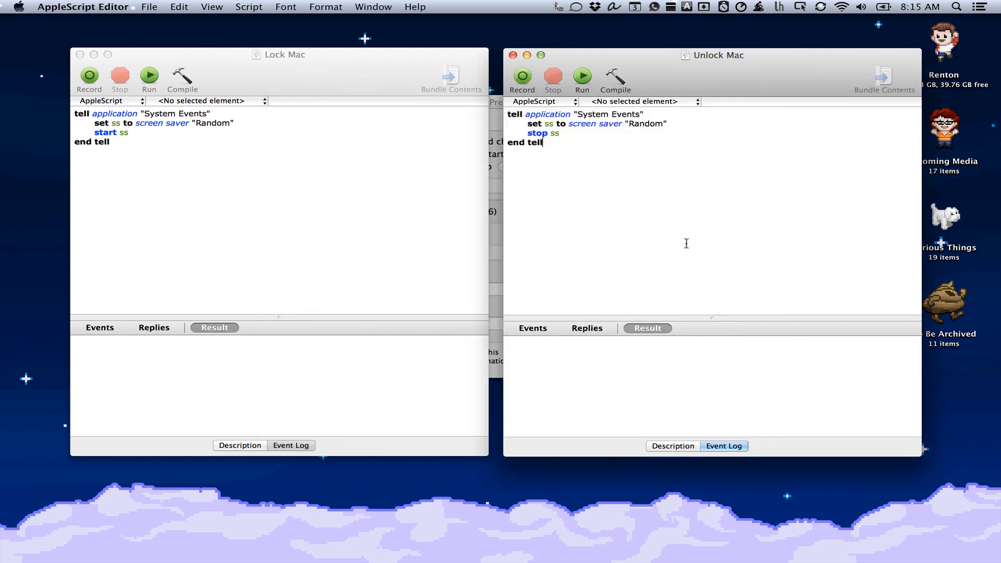
pyautogui.moveTo(656, 227)
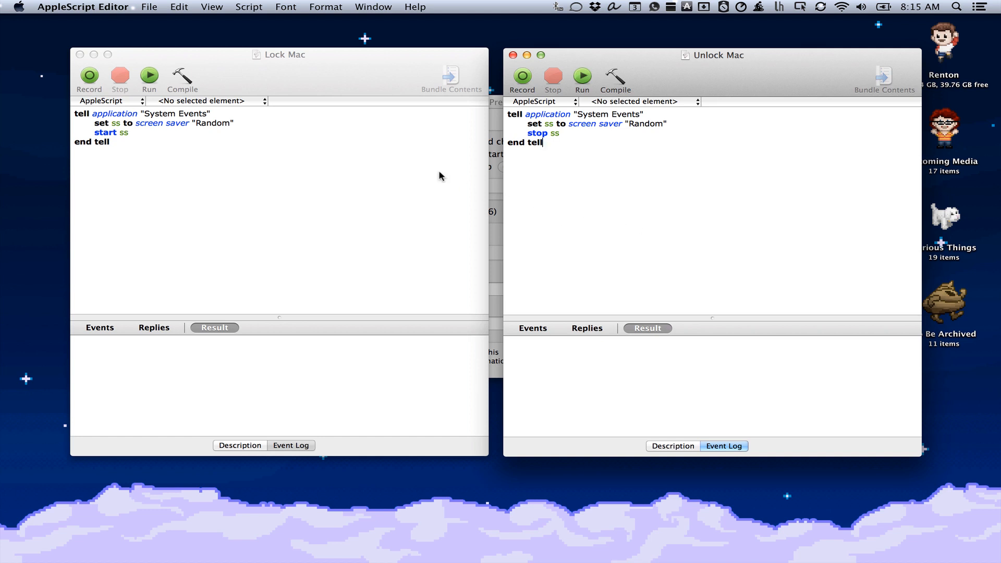
pyautogui.moveTo(471, 157)
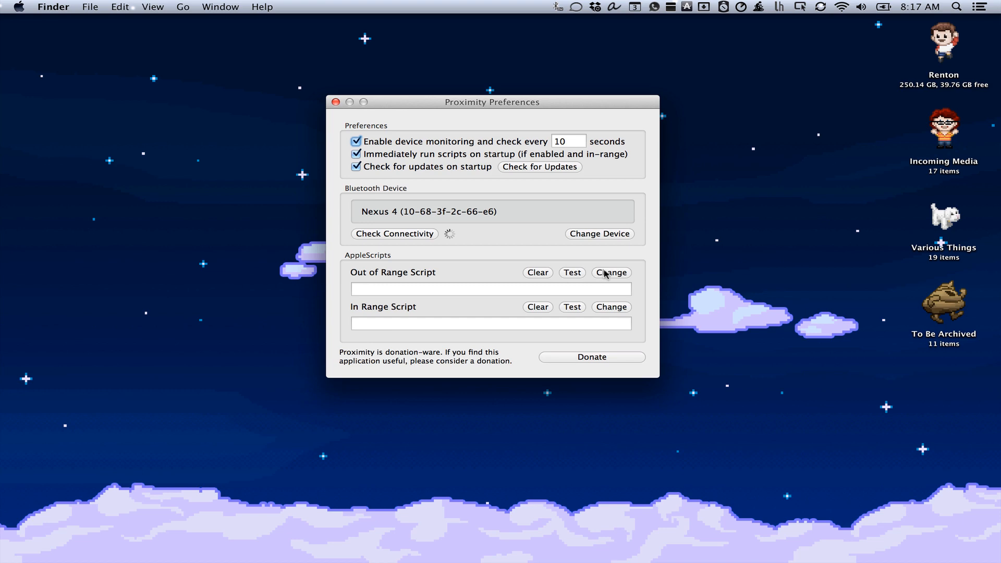
# Assign Lock Mac from Mac Lock Scripts as the out-of-range script, then begin choosing the in-range script
pyautogui.click(611, 273)
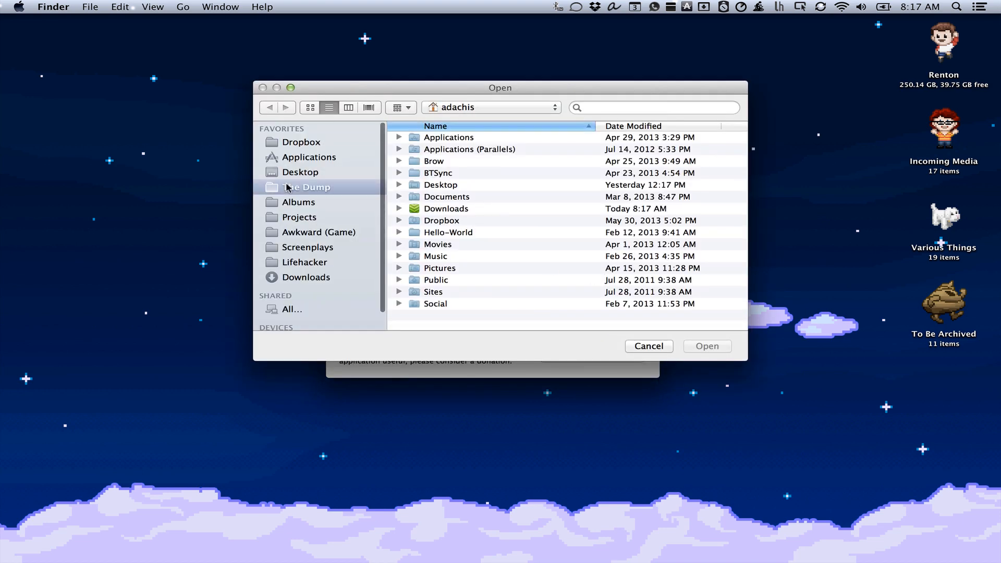
pyautogui.doubleClick(304, 187)
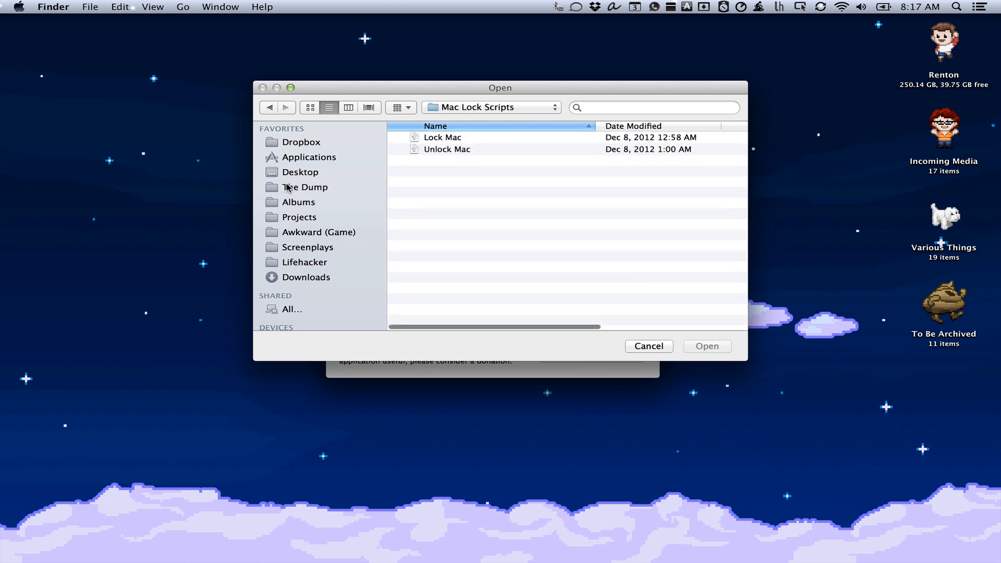
pyautogui.click(442, 138)
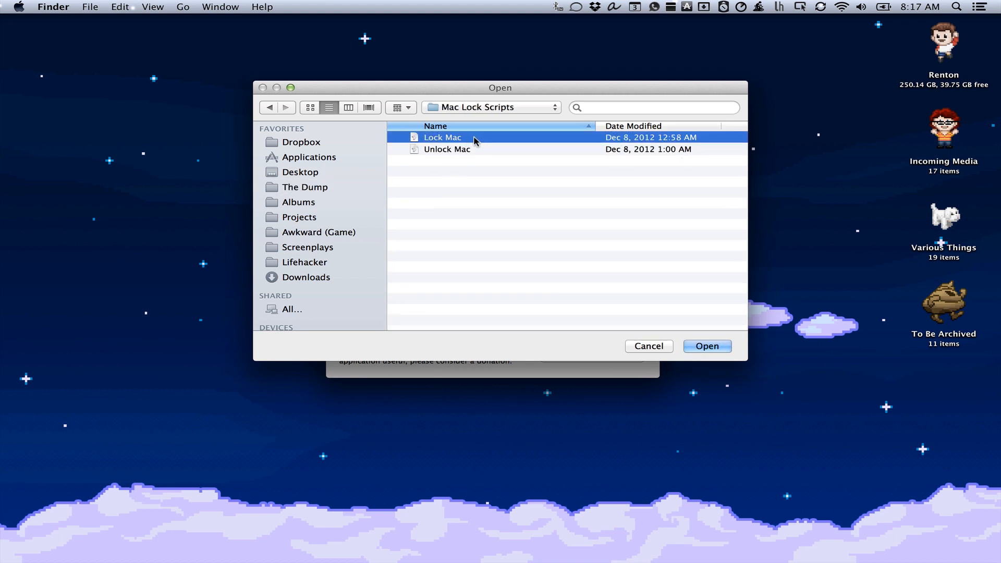
pyautogui.click(707, 346)
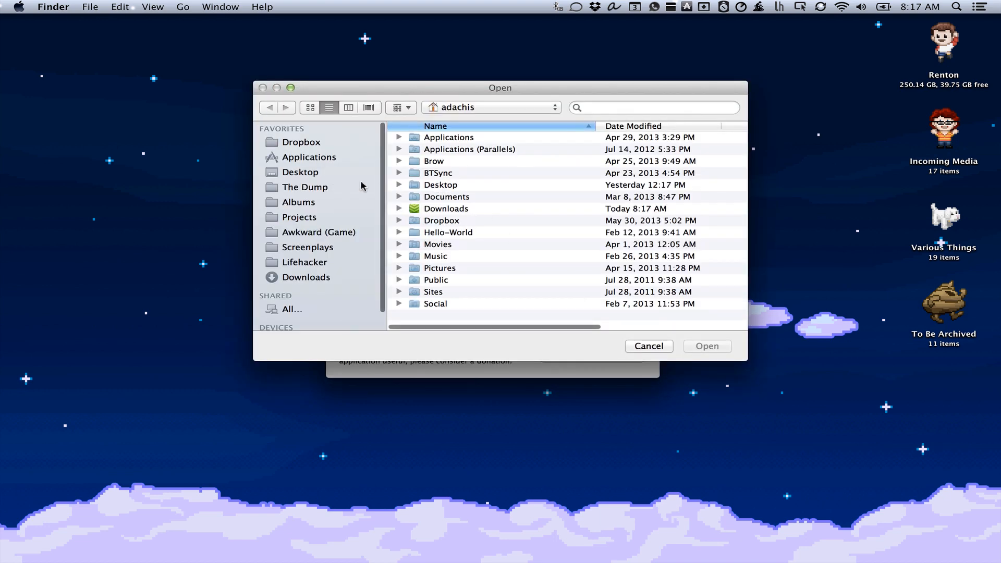
pyautogui.click(304, 188)
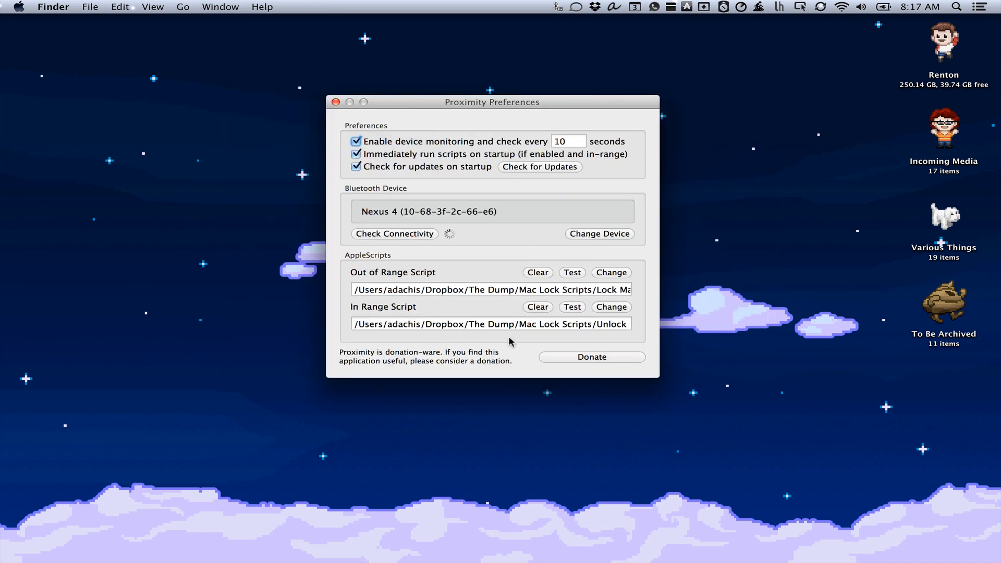
pyautogui.moveTo(508, 350)
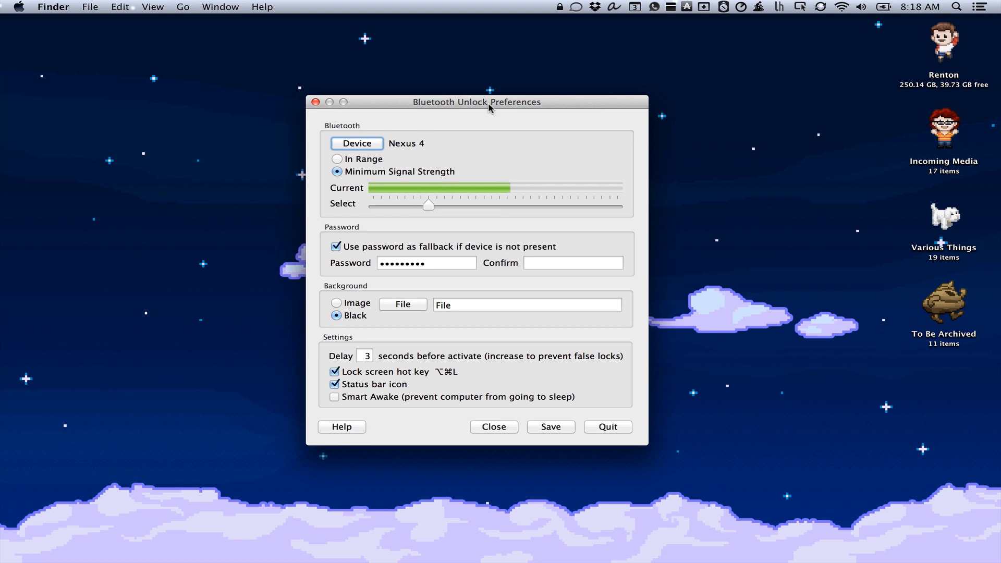
pyautogui.moveTo(413, 158)
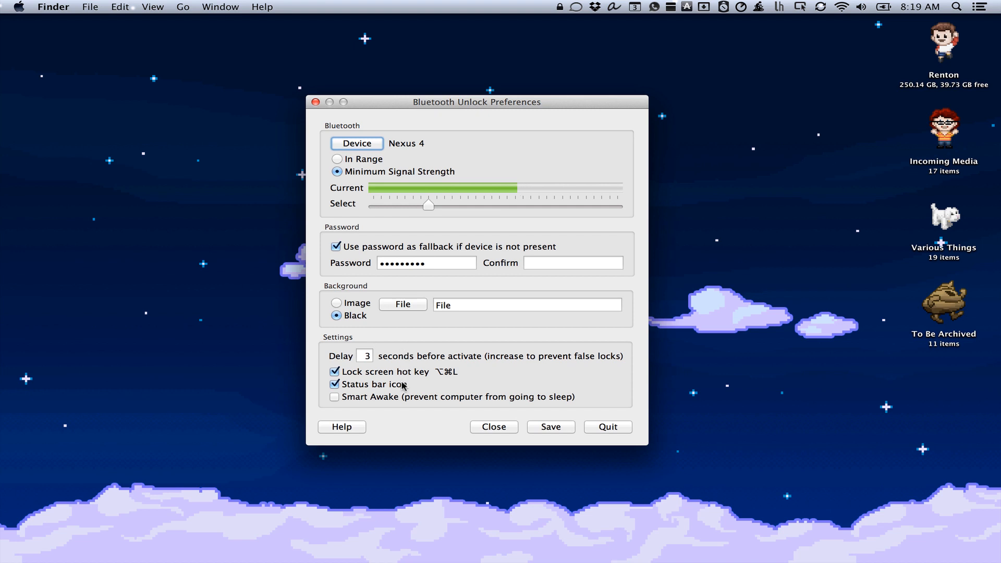
pyautogui.moveTo(498, 366)
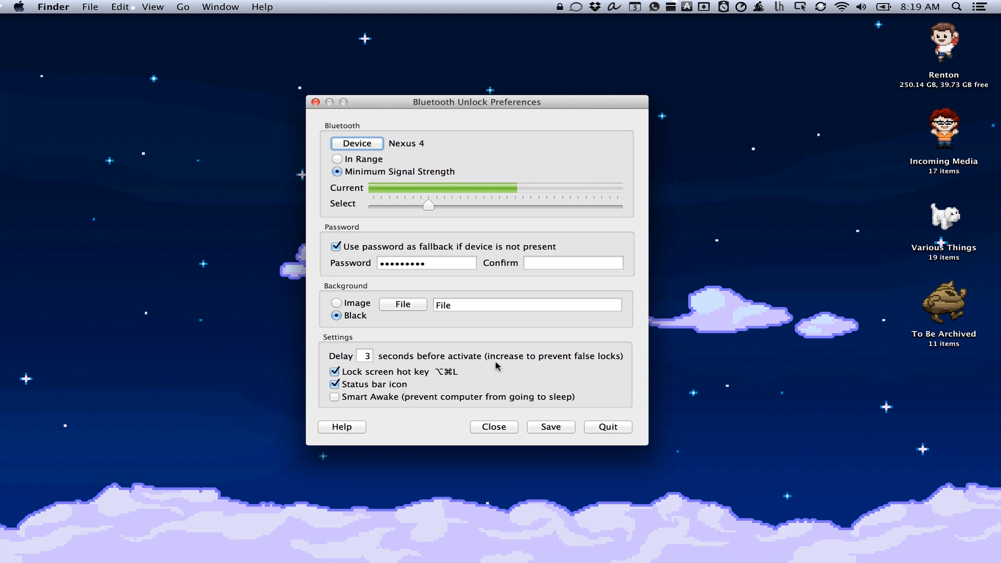